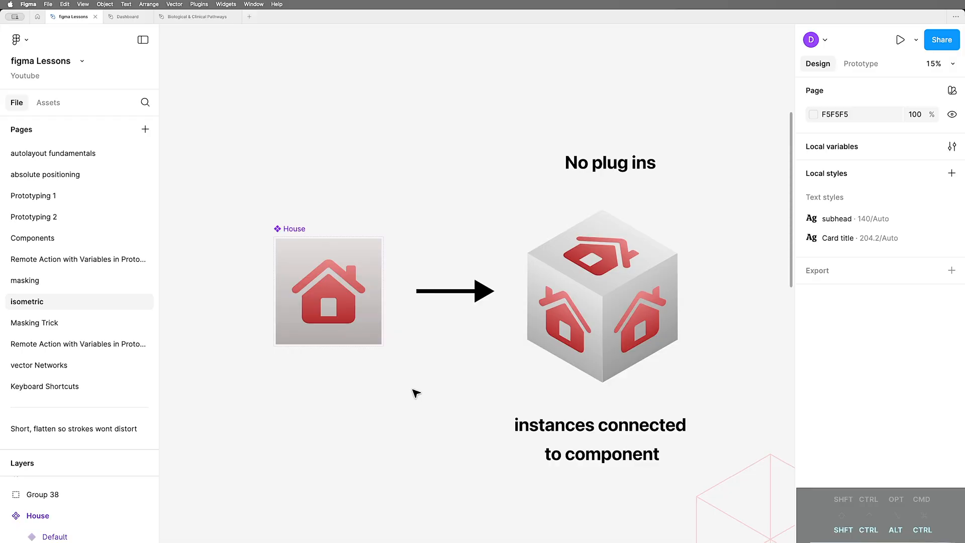
mouse_move(400, 405)
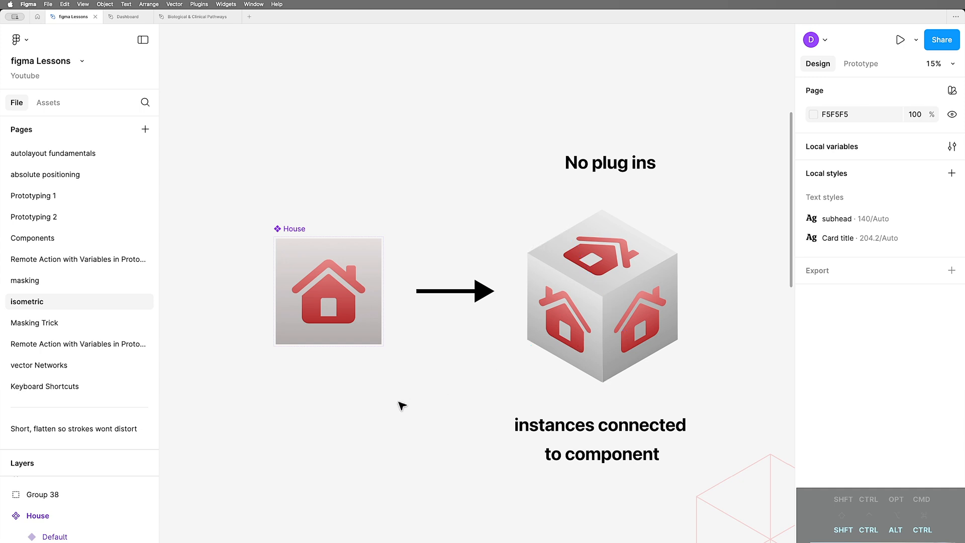
mouse_move(401, 405)
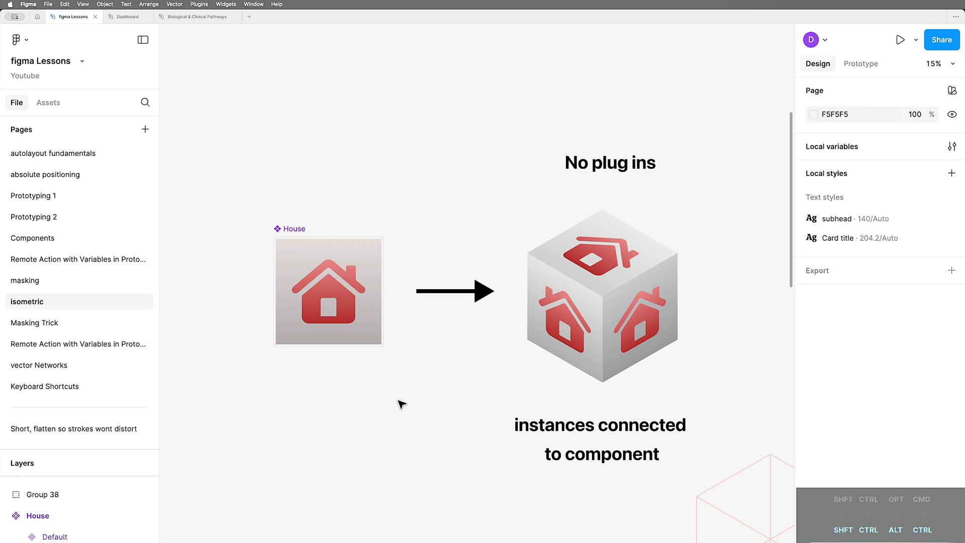
mouse_move(440, 398)
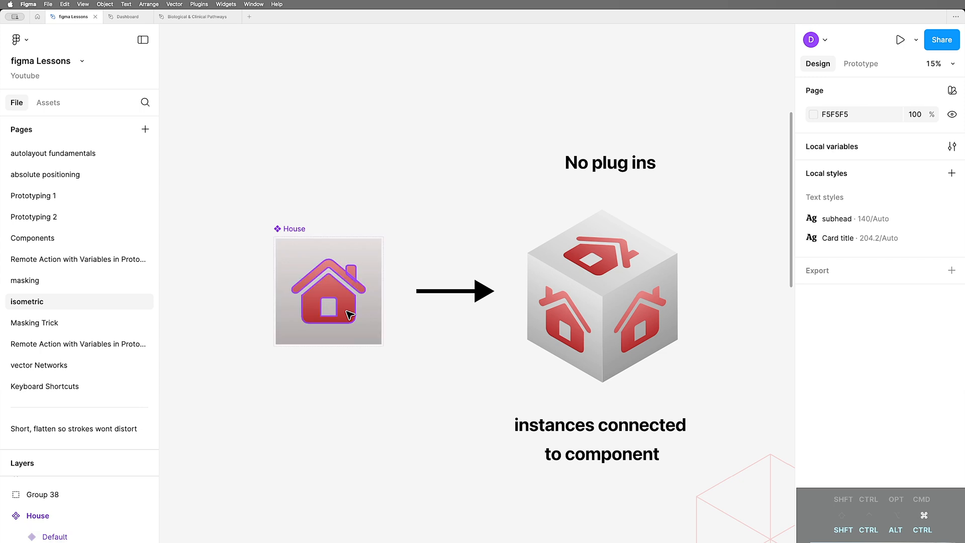
Step: Place a House instance copy below the component and rotate it 45° into a diamond
click(327, 291)
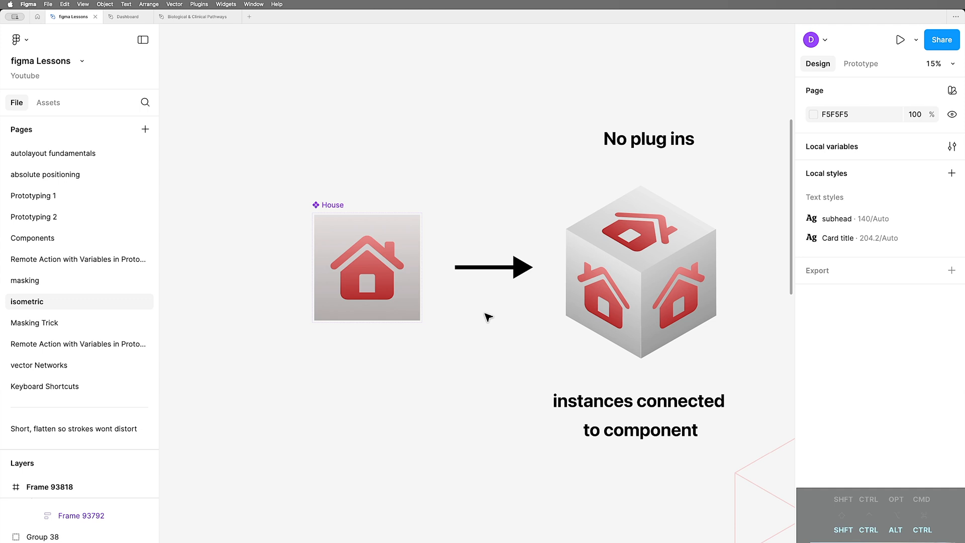
scroll(down, 3)
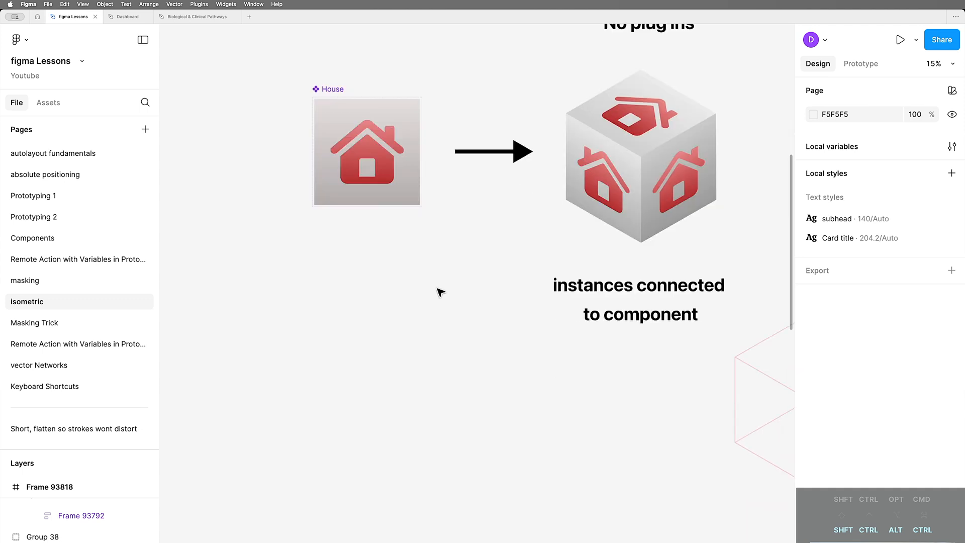
click(367, 152)
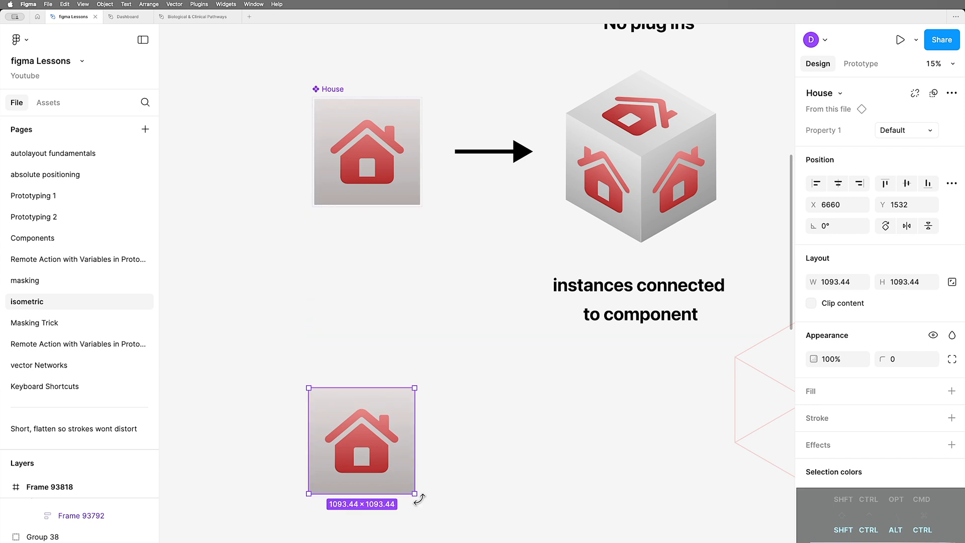
drag(417, 491, 435, 441)
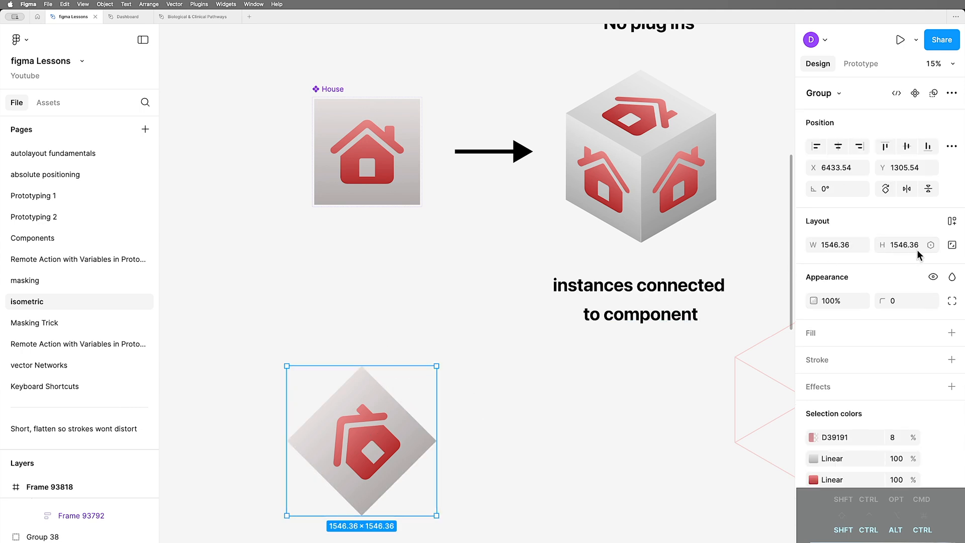
Step: Halve the rotated group's height by 2 so it fits the cube's left face
click(902, 244)
text(/)
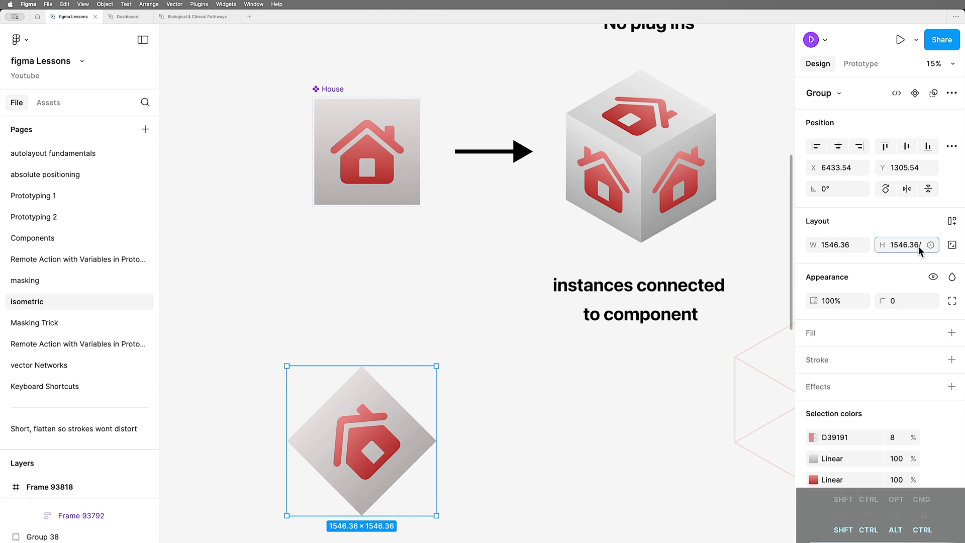
text(2)
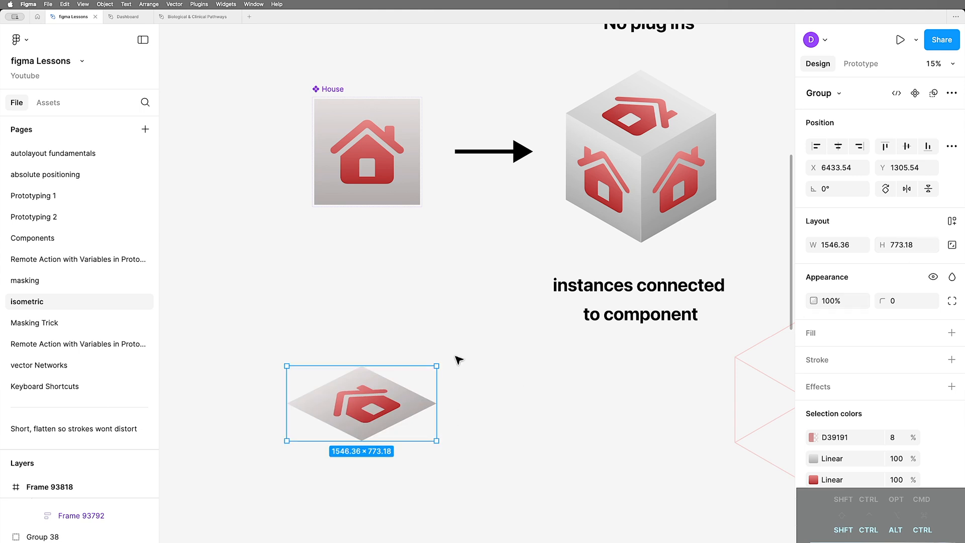
mouse_move(443, 360)
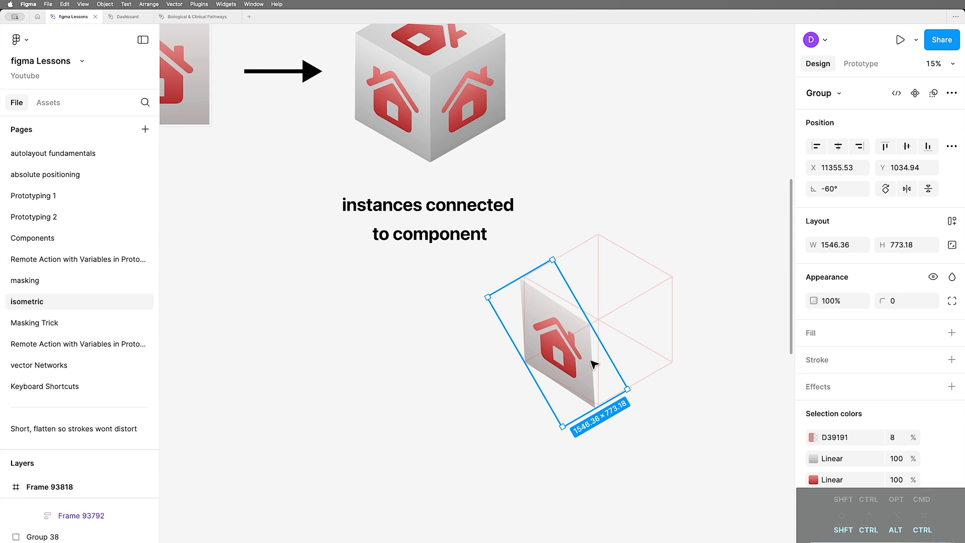
scroll(down, 3)
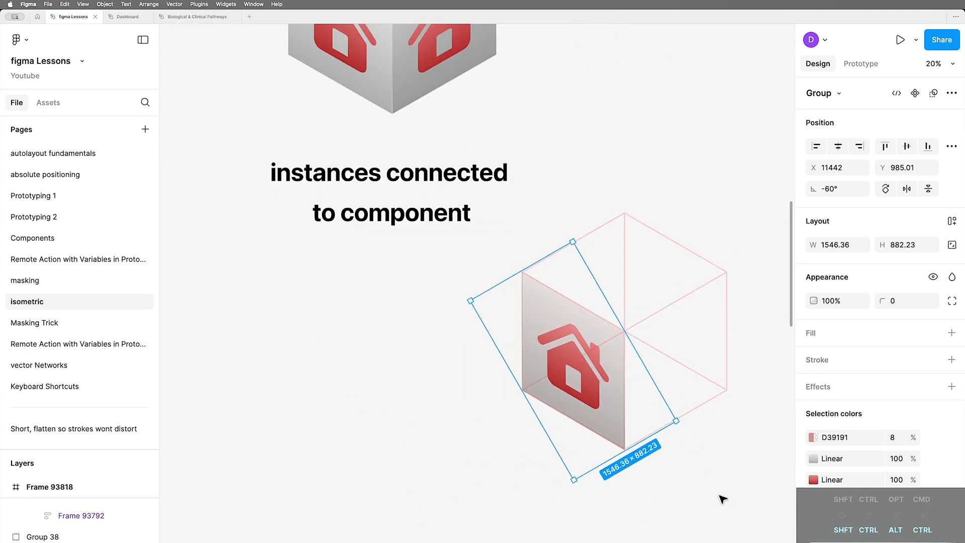
click(450, 392)
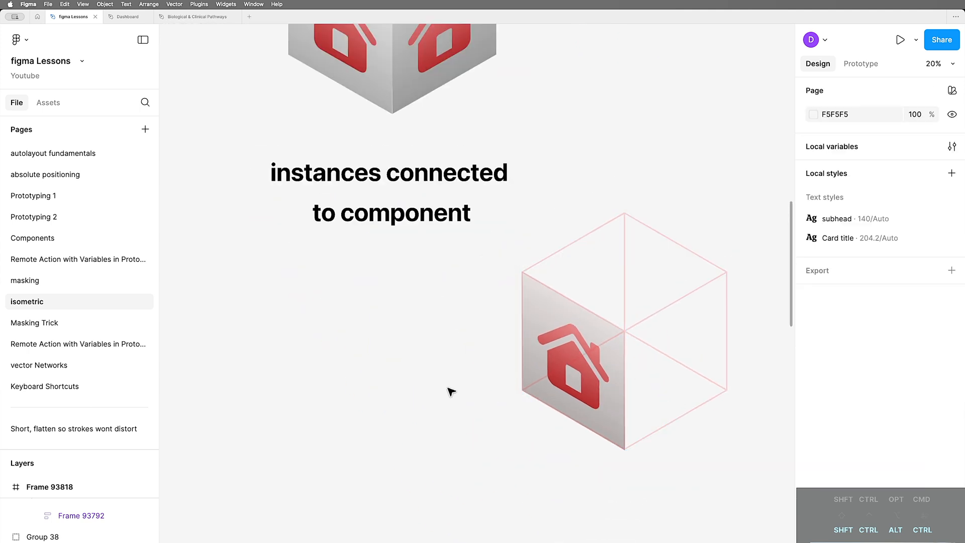
scroll(down, 3)
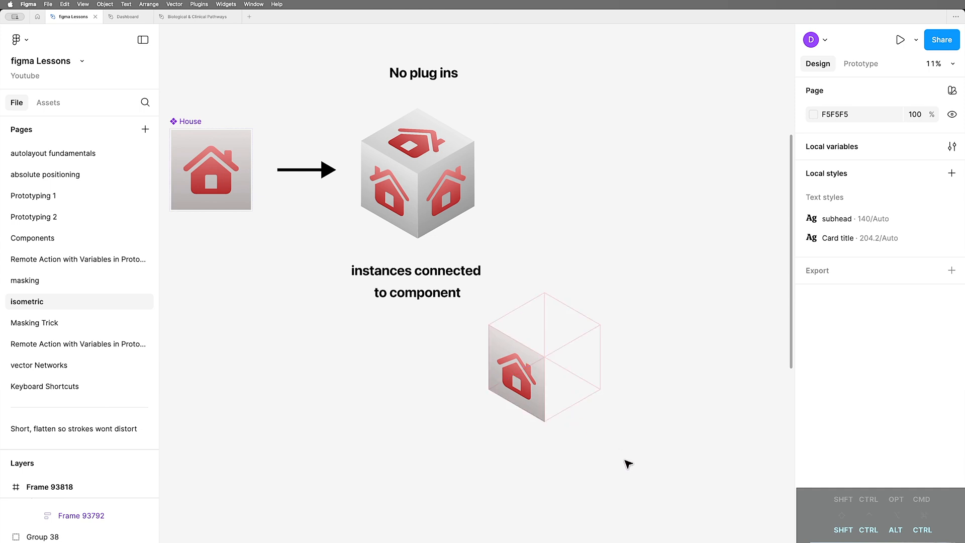
Step: Draw a polygon beside the pink cube and set its point count to 6
click(516, 382)
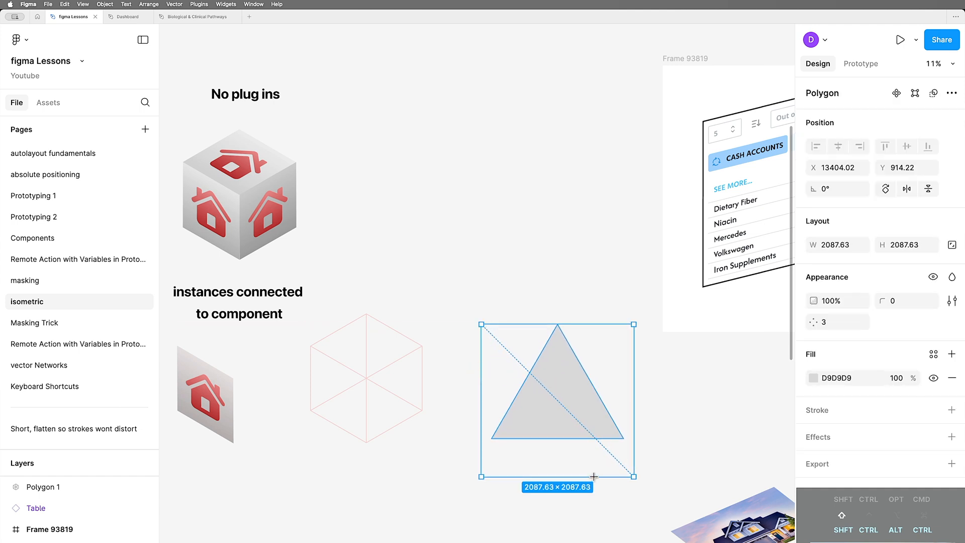
click(837, 322)
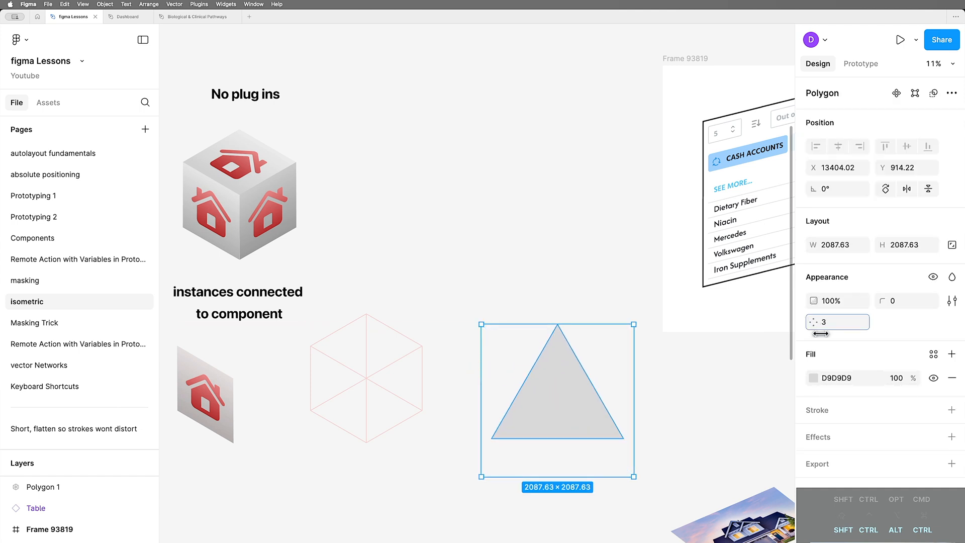
text(6)
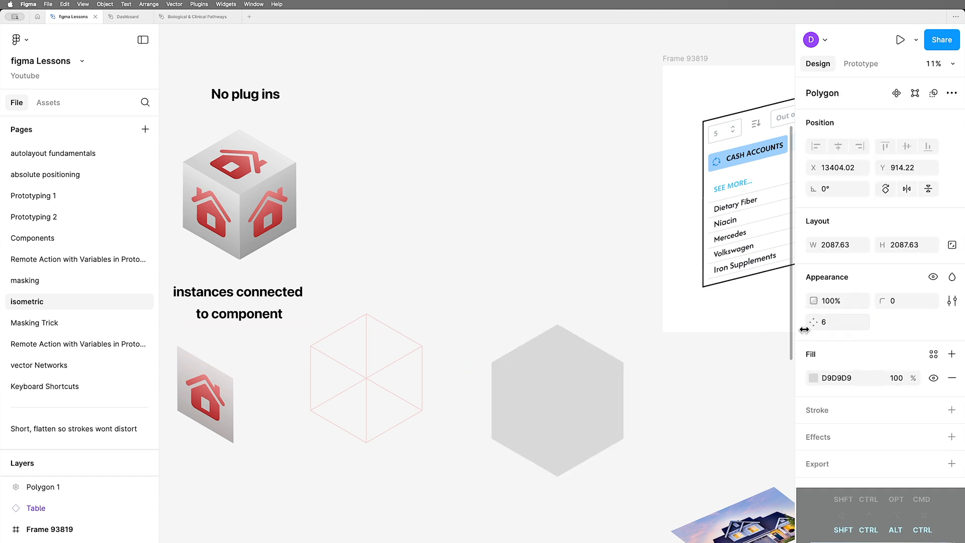
Step: Add inner corner-to-centre lines to the hexagon and give it a 24 px black stroke
click(556, 397)
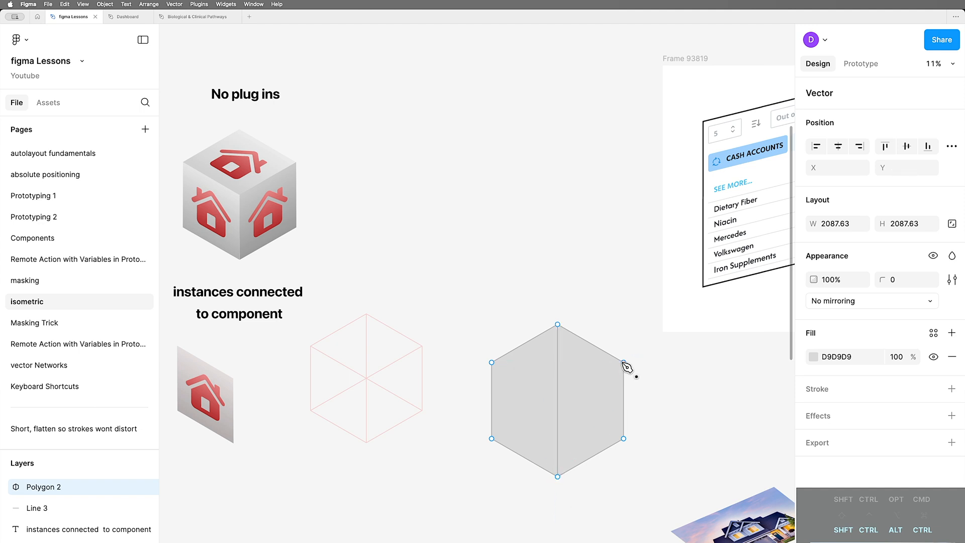
drag(623, 369, 495, 442)
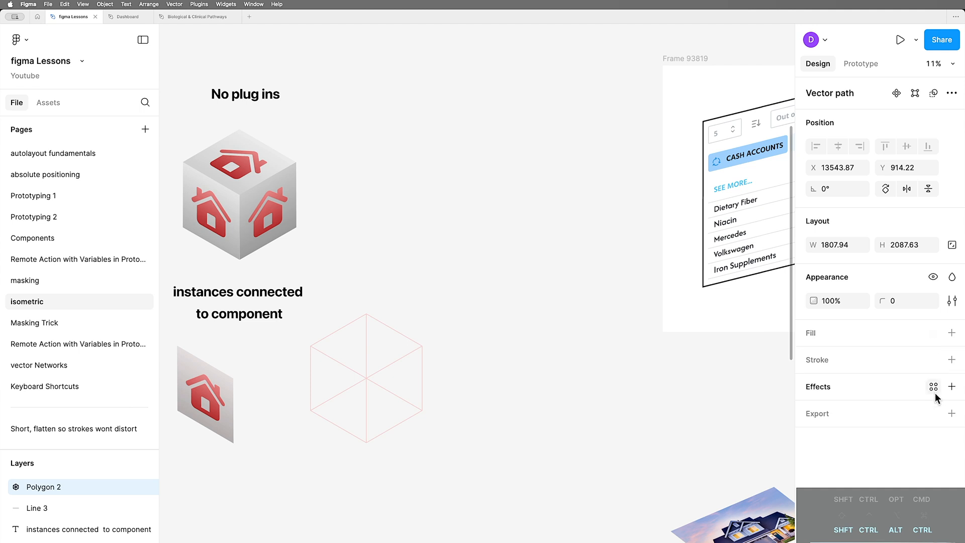
click(952, 360)
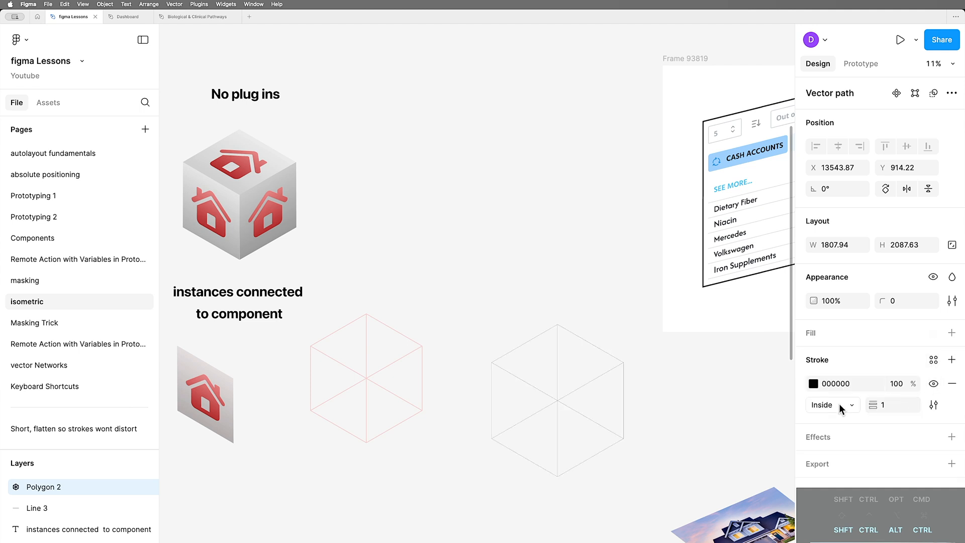
text(24)
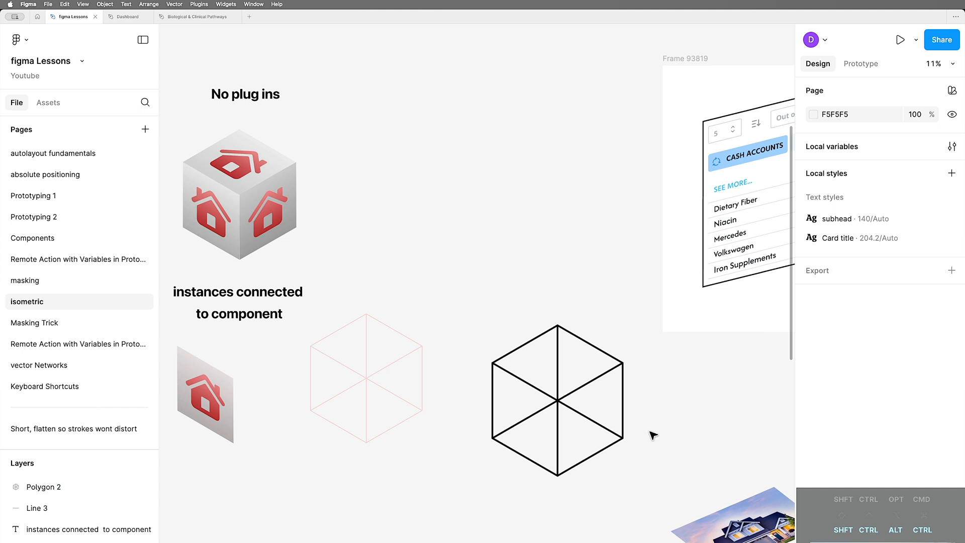
mouse_move(470, 464)
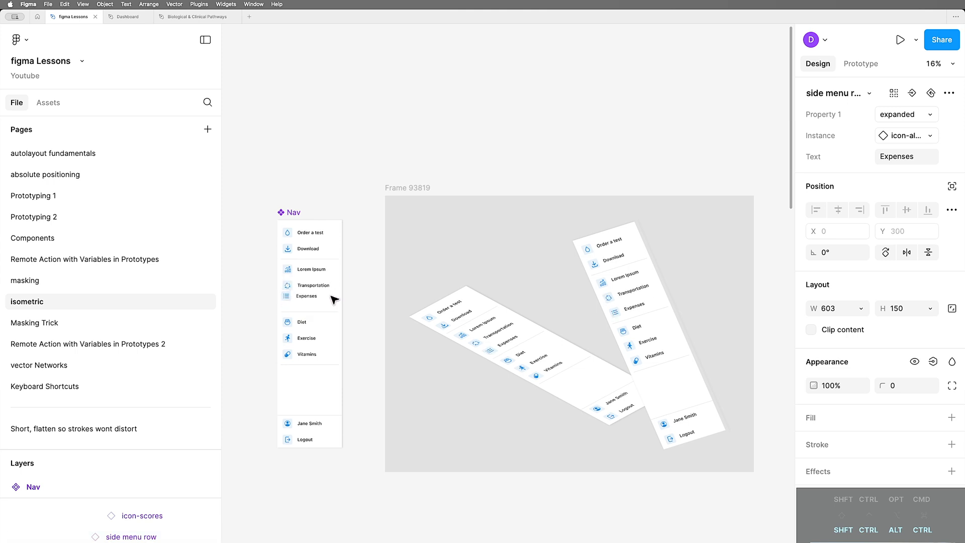
mouse_move(333, 301)
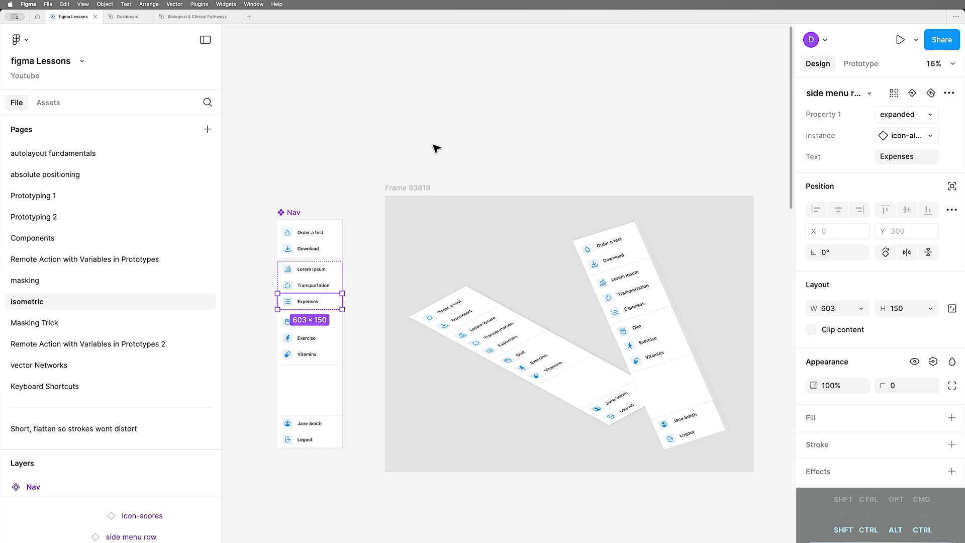
mouse_move(490, 137)
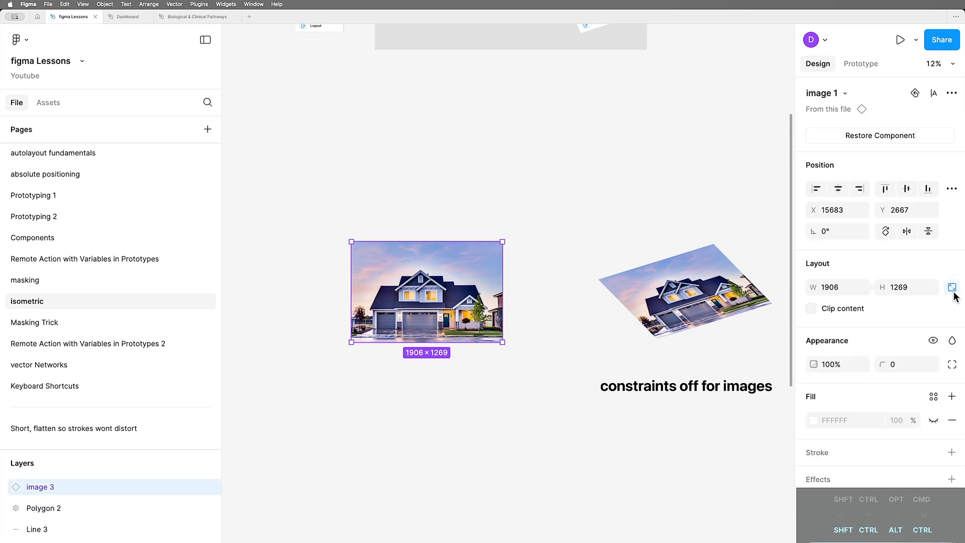
mouse_move(952, 287)
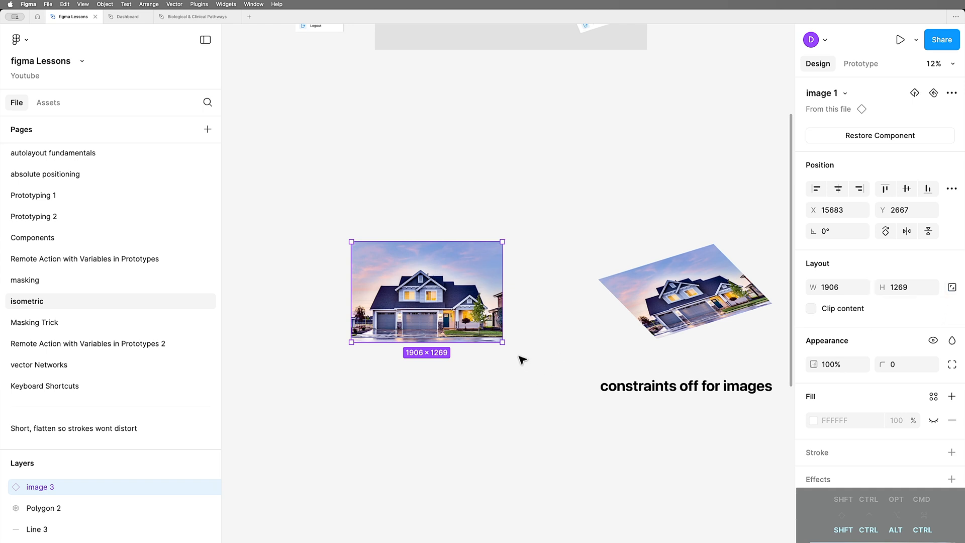
mouse_move(511, 345)
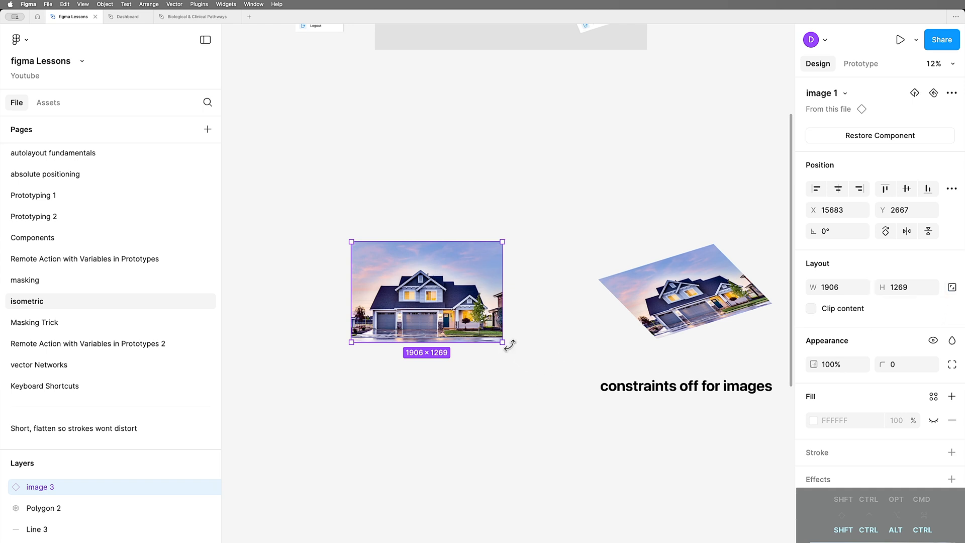
Step: Rotate the house photo copy 45° and squash its height into an isometric slant
drag(509, 344, 544, 302)
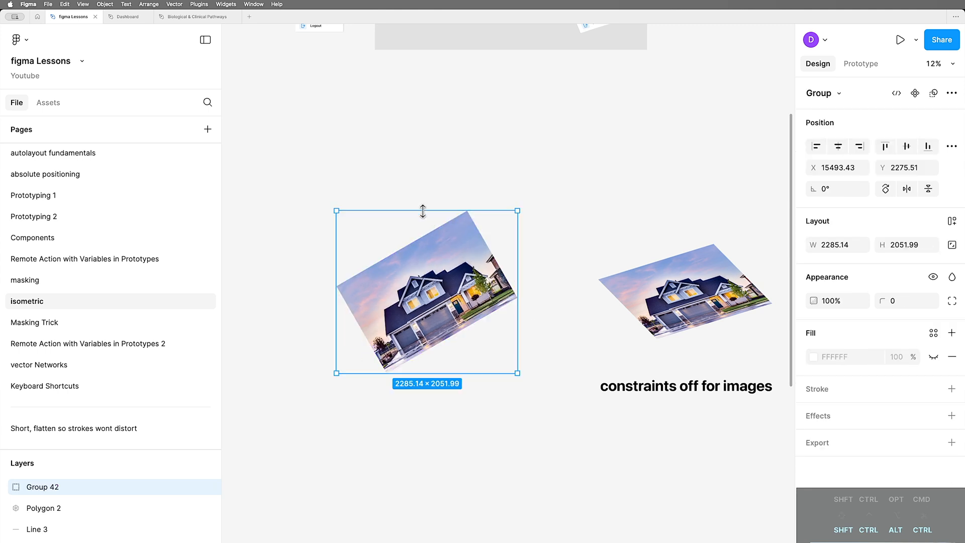
drag(423, 210, 423, 271)
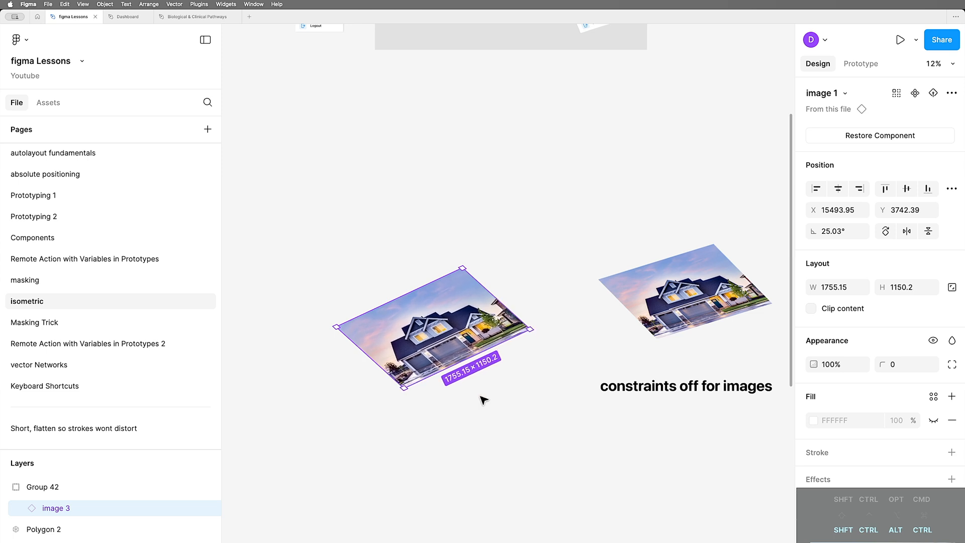
mouse_move(580, 450)
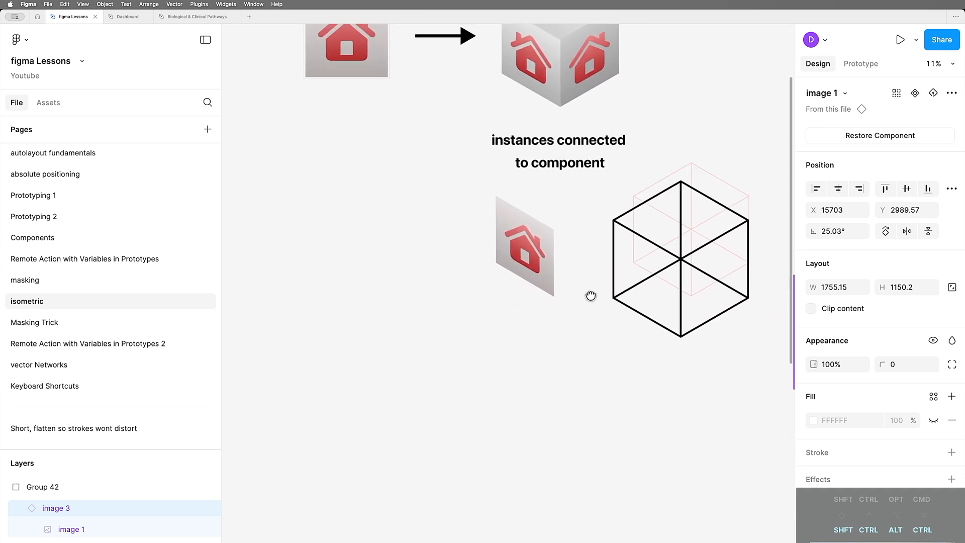
mouse_move(532, 315)
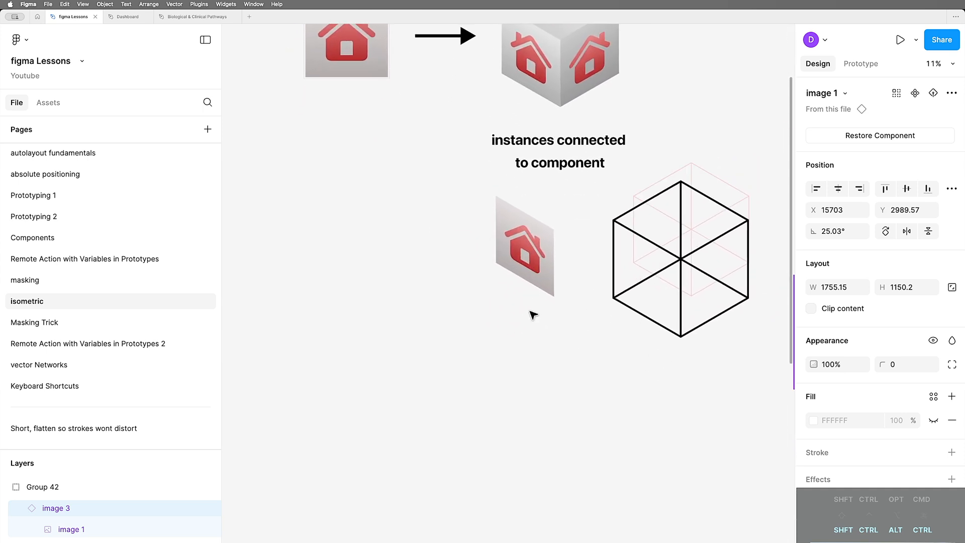
Step: Ungroup the rotated house tile into a slanted instance and shorten its height
click(524, 259)
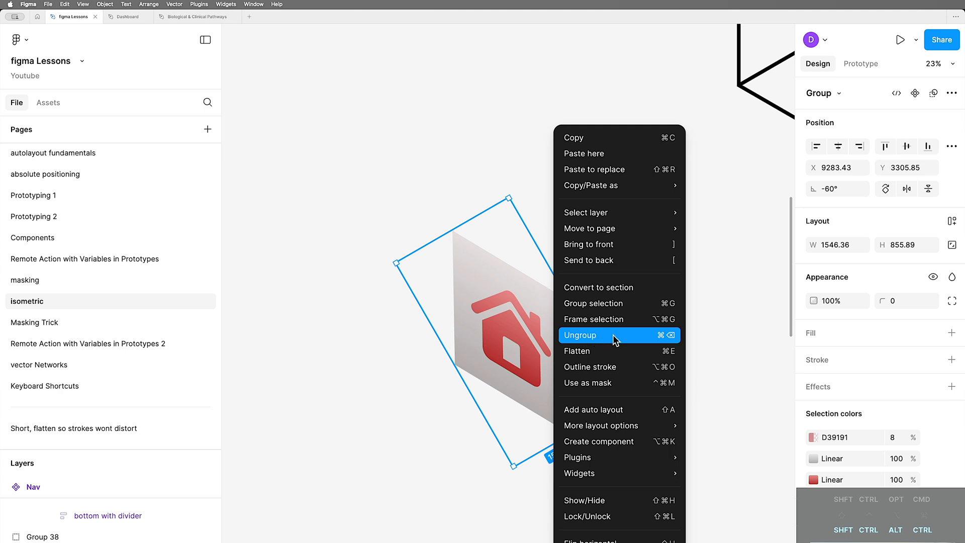
click(580, 335)
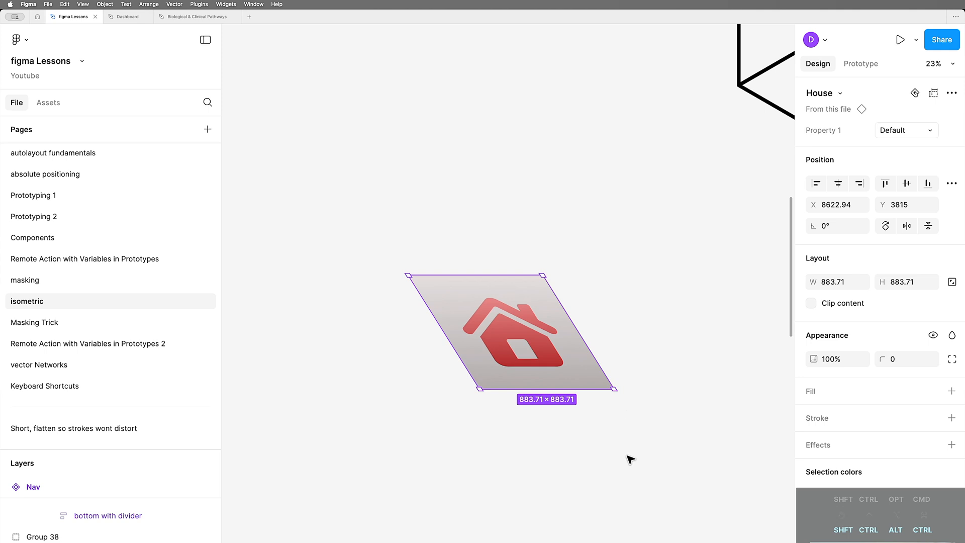
mouse_move(589, 375)
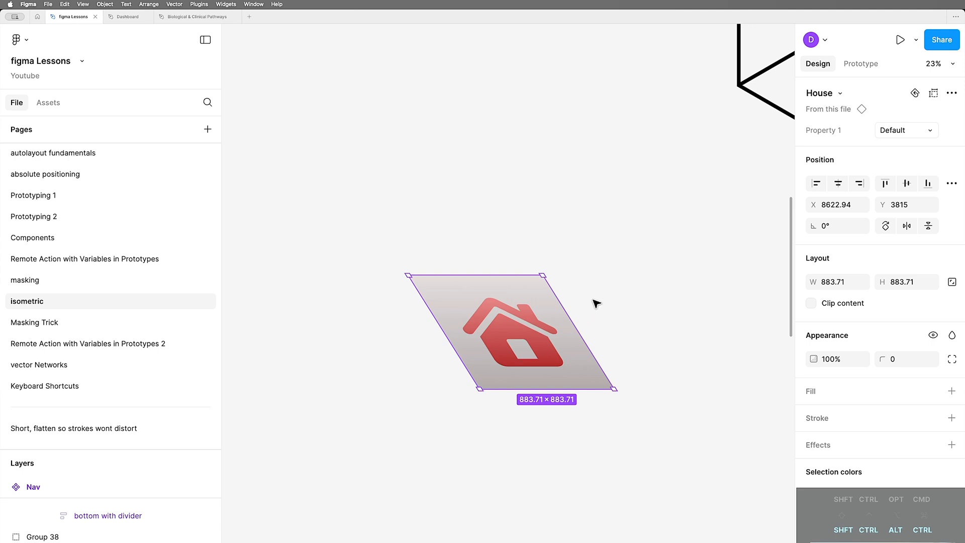
mouse_move(490, 273)
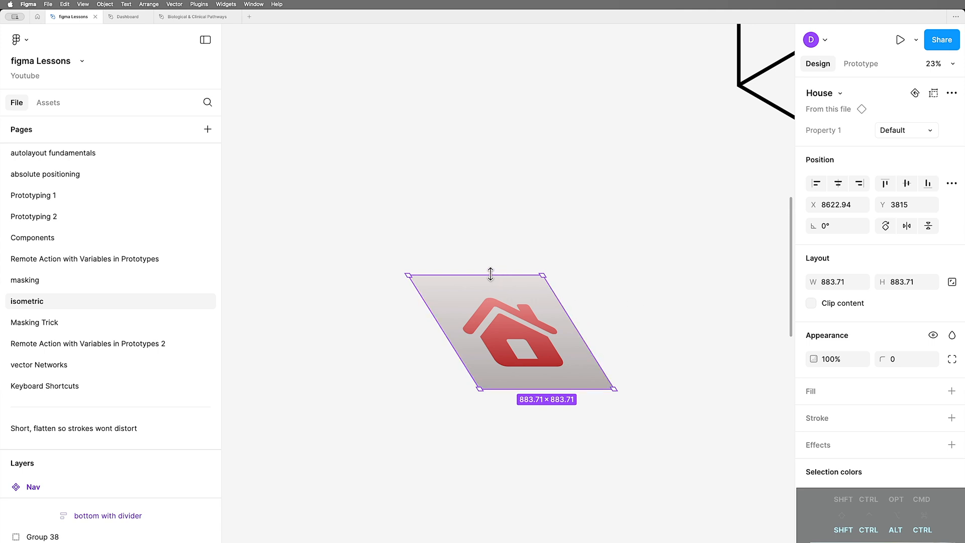
drag(491, 274, 531, 333)
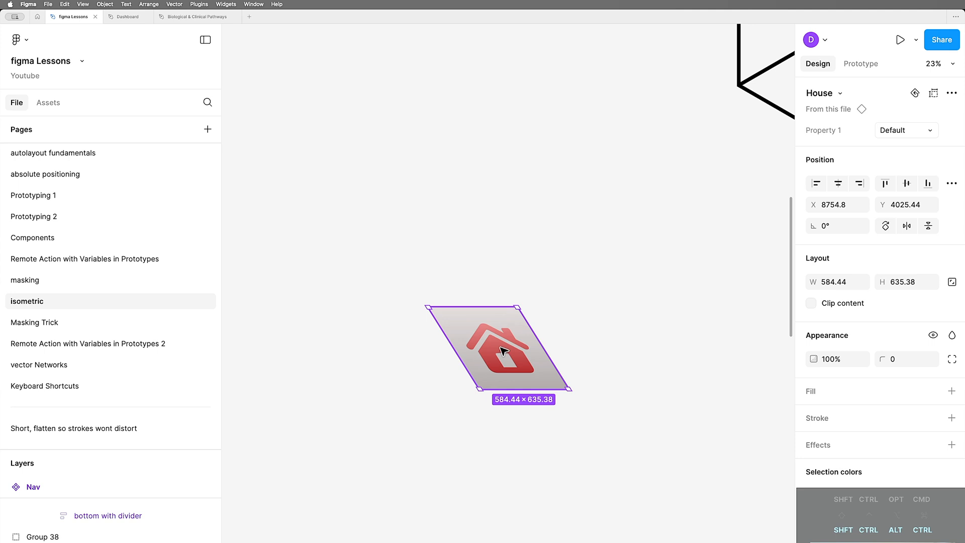
mouse_move(899, 249)
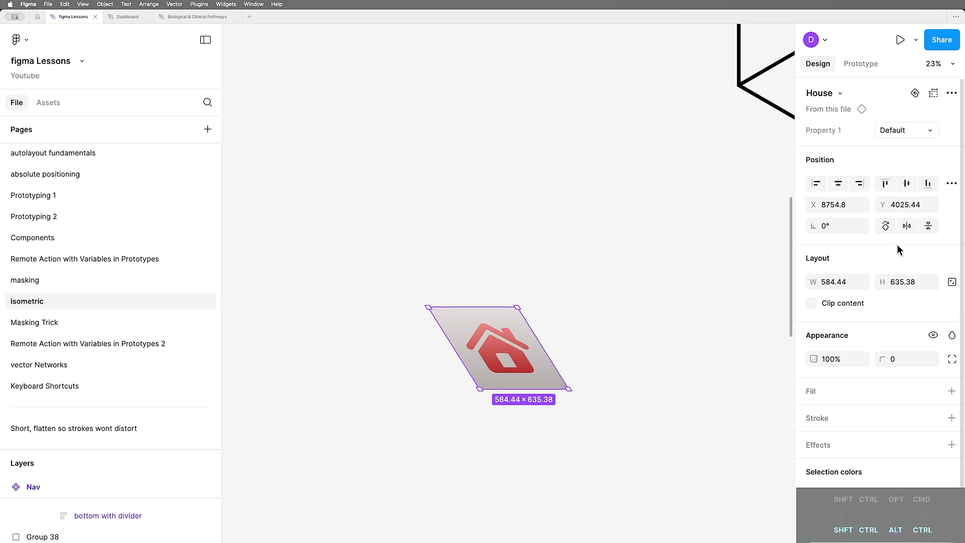
mouse_move(818, 245)
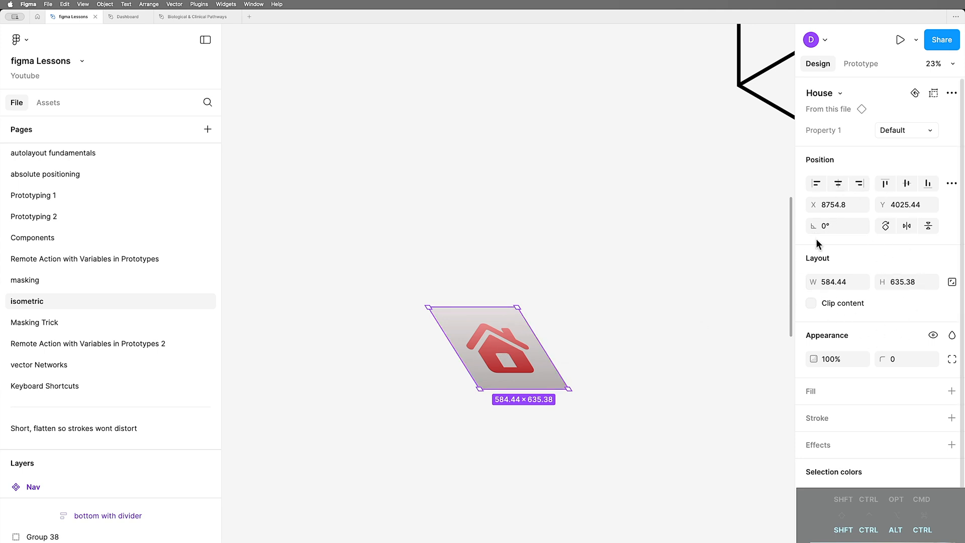
mouse_move(566, 363)
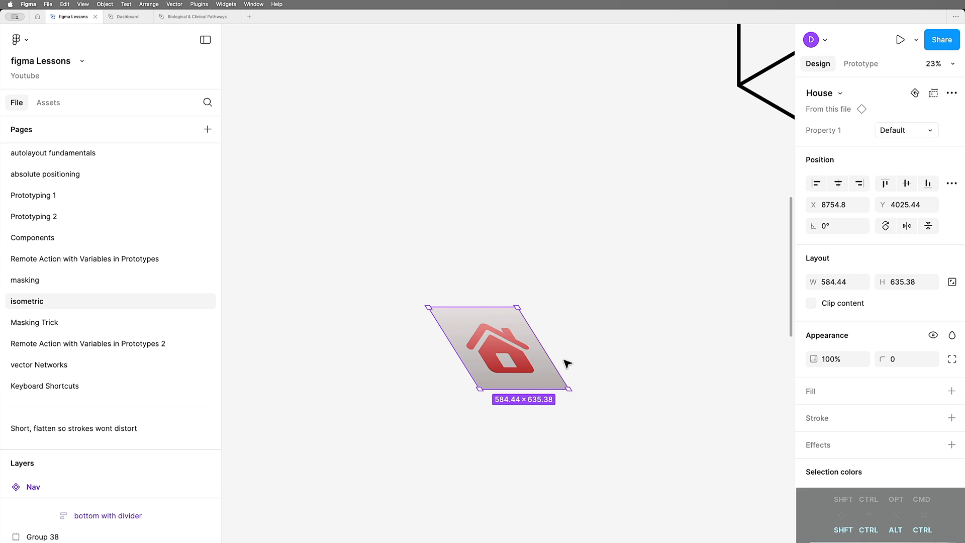
mouse_move(620, 372)
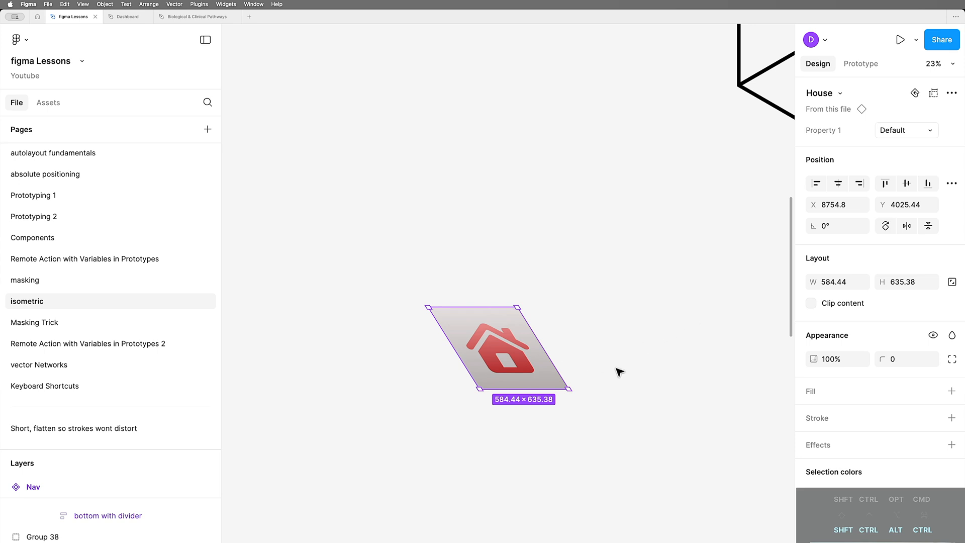
Step: Draw a small gray rectangle to the right of the house tile
drag(586, 311, 644, 374)
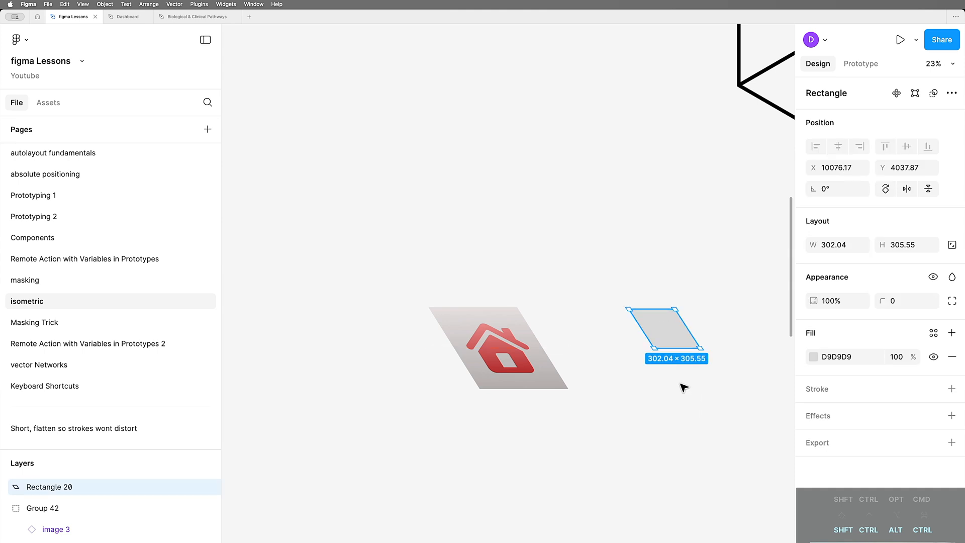
mouse_move(685, 322)
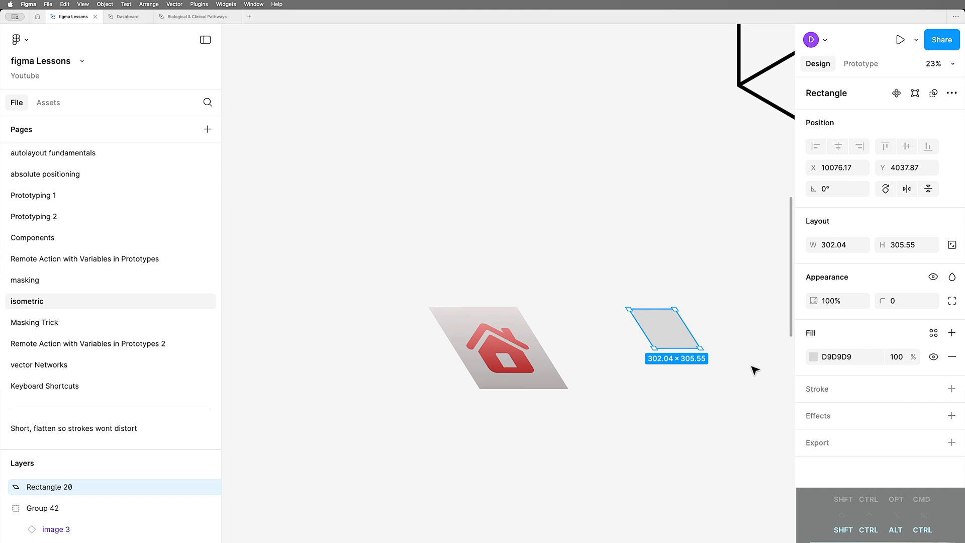
mouse_move(692, 405)
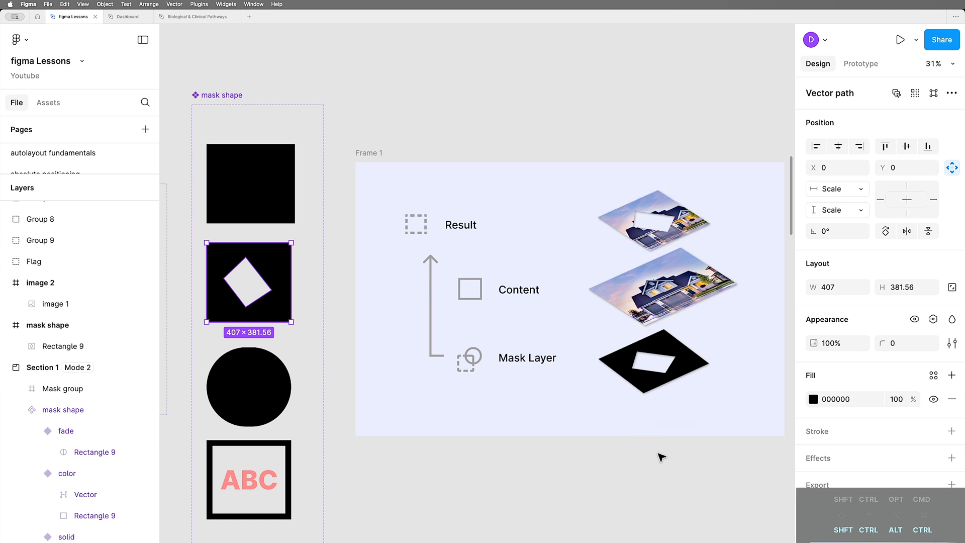
mouse_move(703, 312)
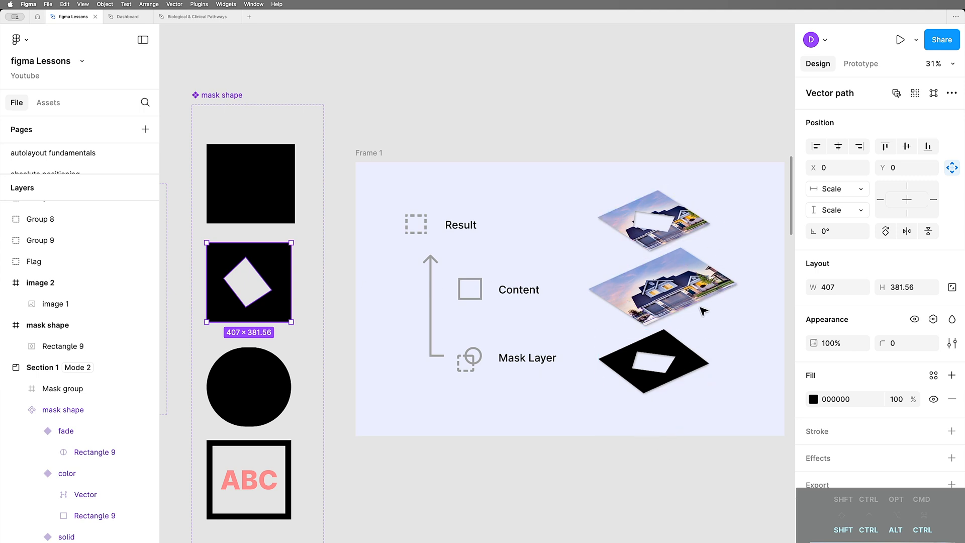